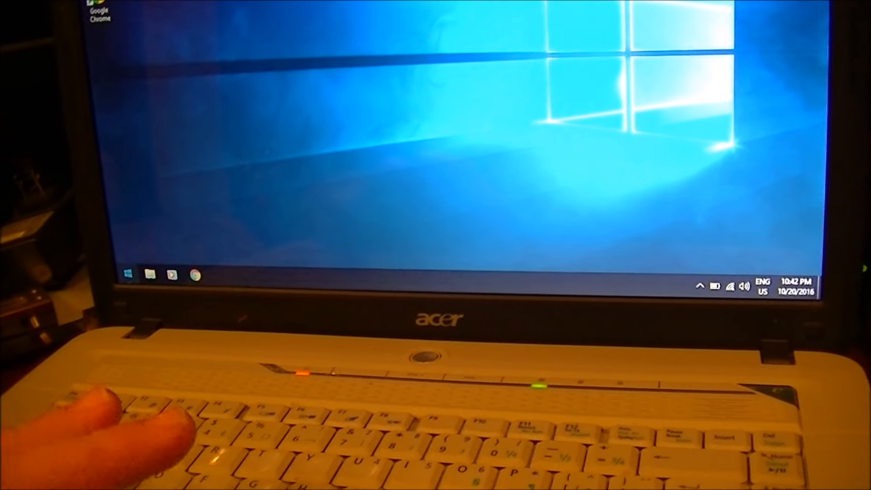
# - Show the shutdown and restart options in the Start menu's Power list
pyautogui.click(128, 275)
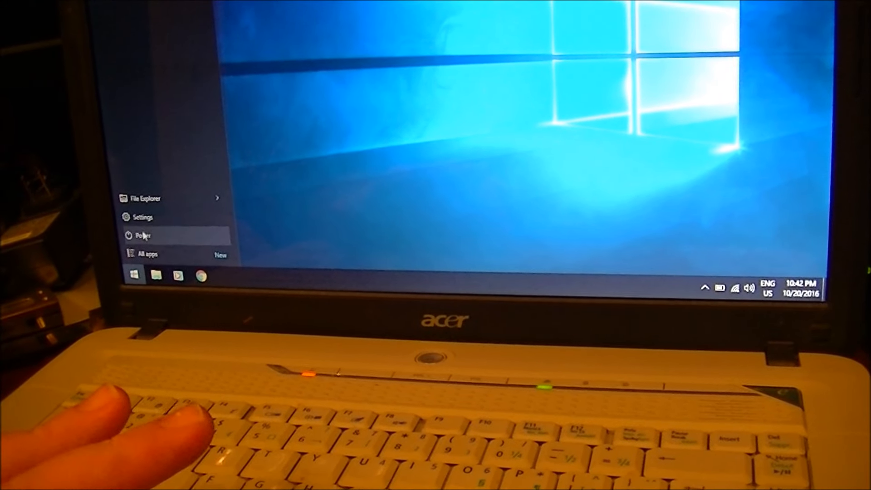
pyautogui.click(143, 235)
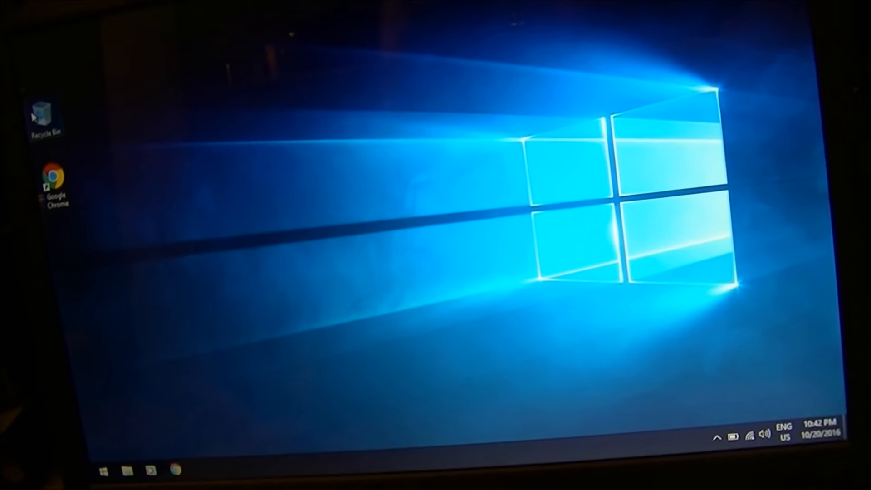
# - Open the Recycle Bin in File Explorer and see it holds no items
pyautogui.click(125, 462)
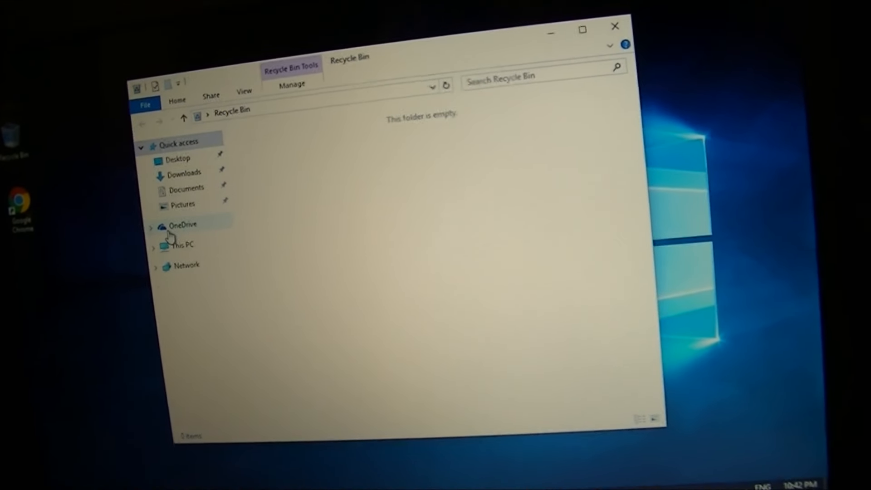
pyautogui.click(183, 244)
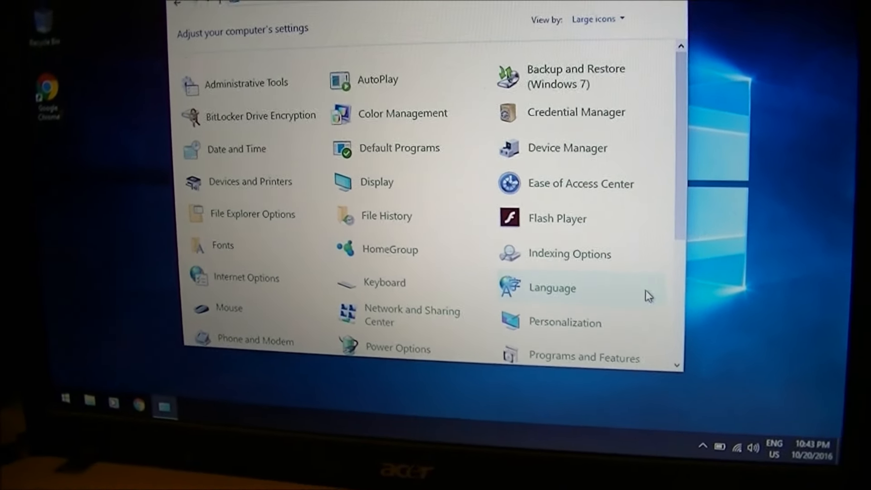
# - Scroll down the Control Panel large-icon list to Recovery, Sound, System and User Accounts
pyautogui.scroll(-3)
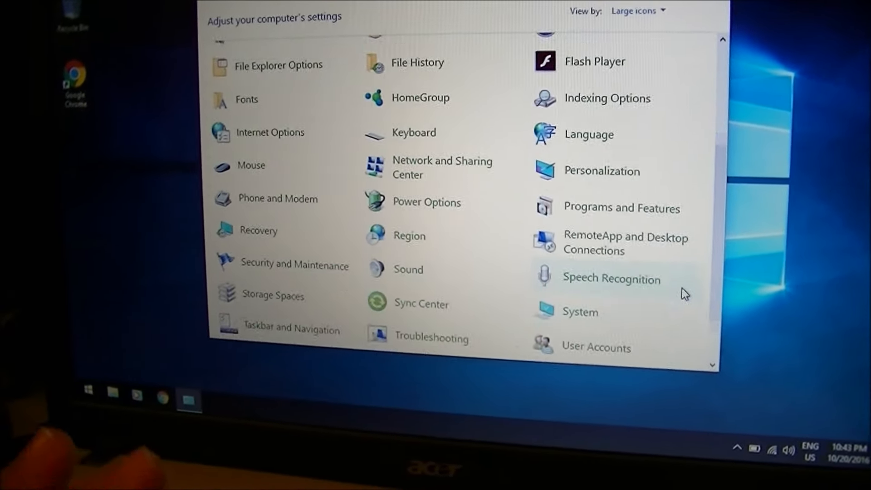